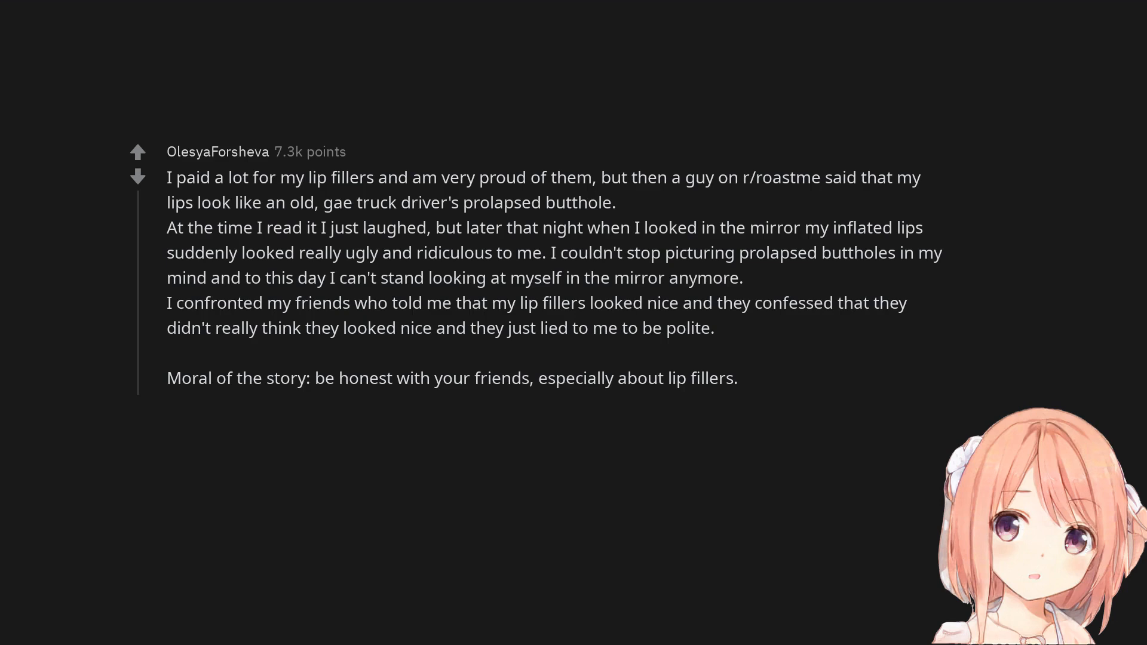
pyautogui.scroll(-3)
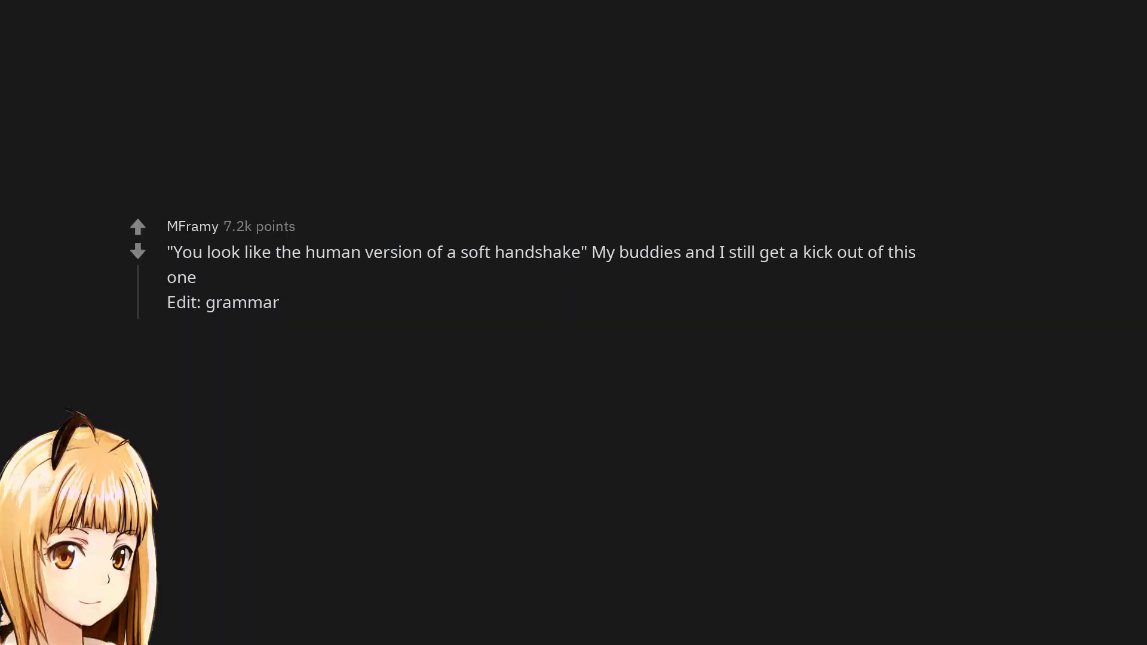